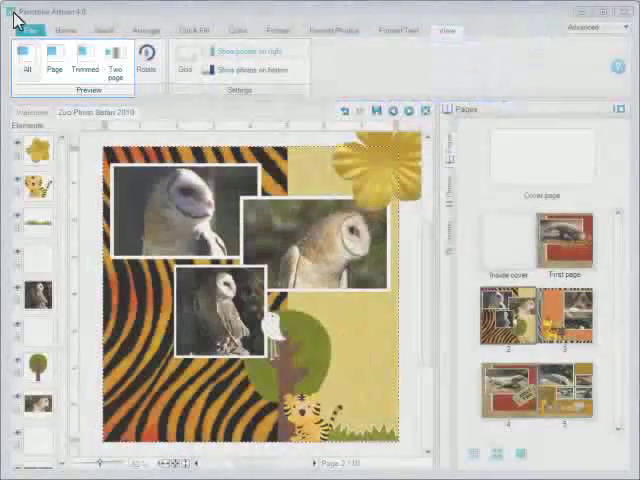
mouse_move(27, 69)
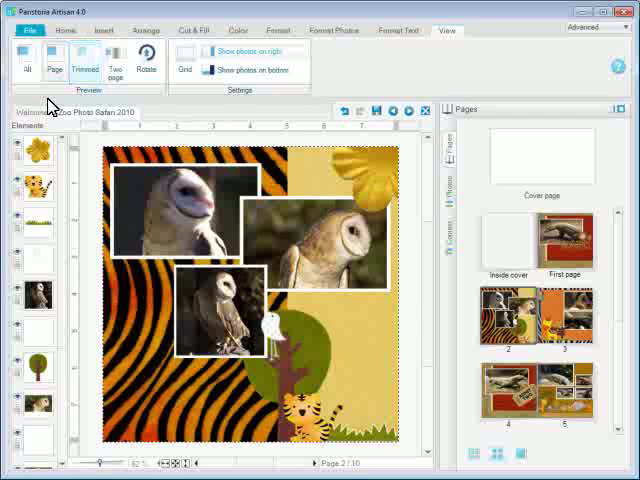
mouse_move(86, 67)
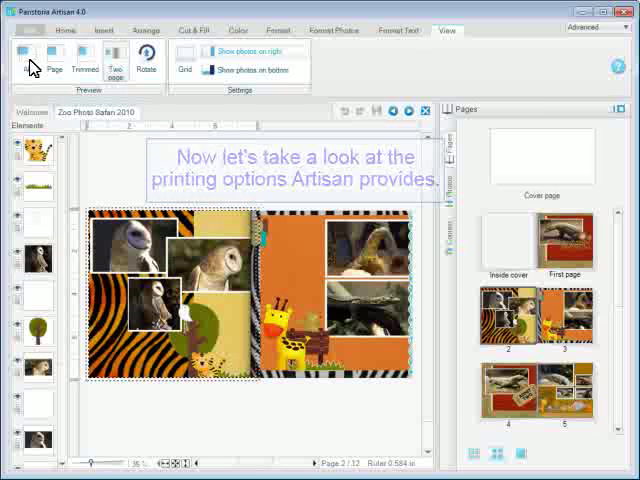
Step: Bring up the Print dialog for the album from the File menu
click(28, 40)
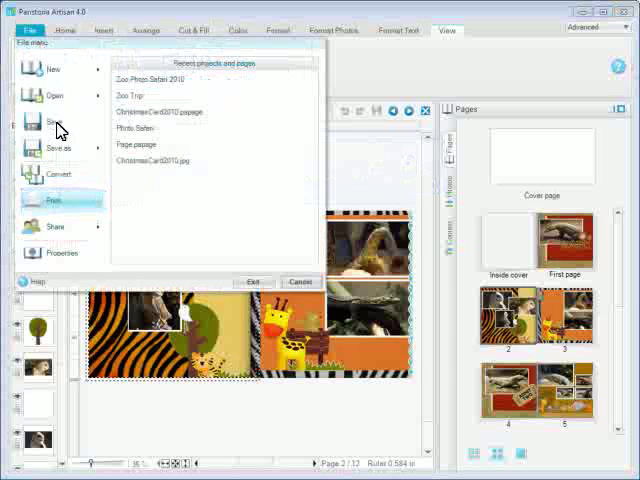
click(52, 201)
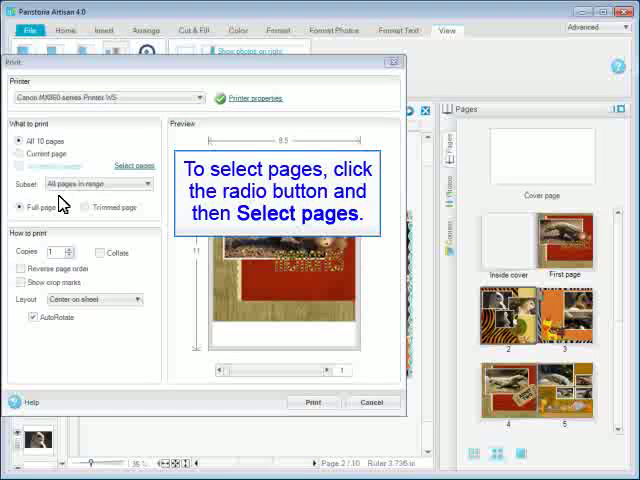
Step: Clear the page-selection list and add only the four Komodo dragon pages to it
click(19, 154)
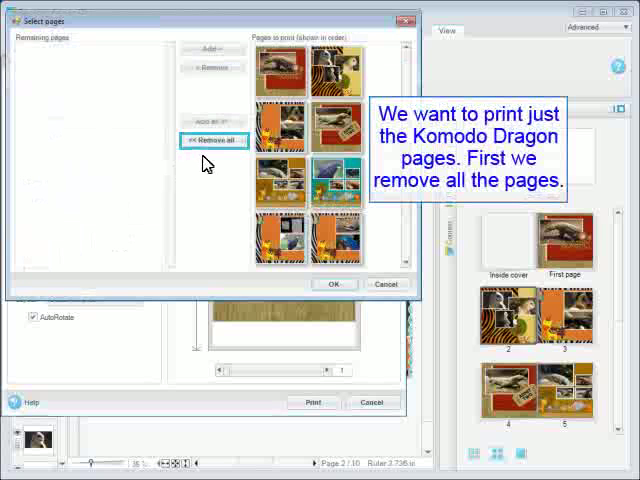
click(212, 138)
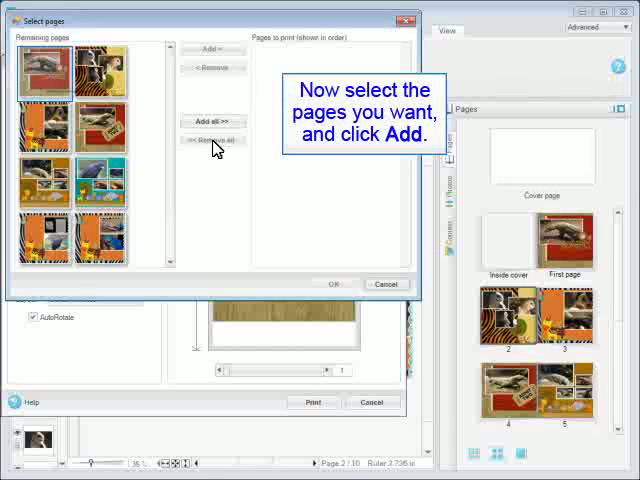
click(45, 72)
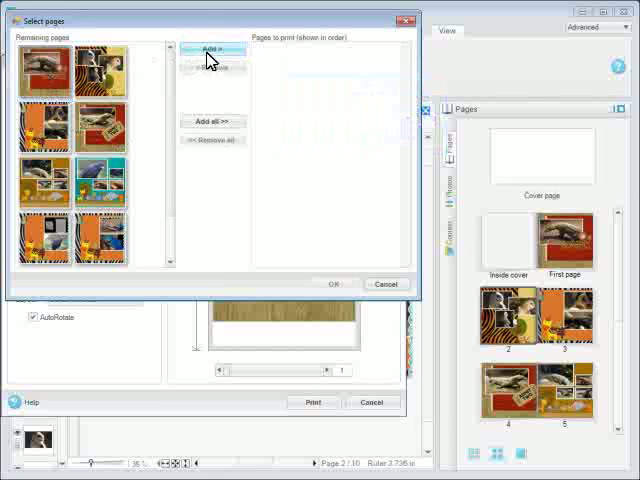
click(211, 51)
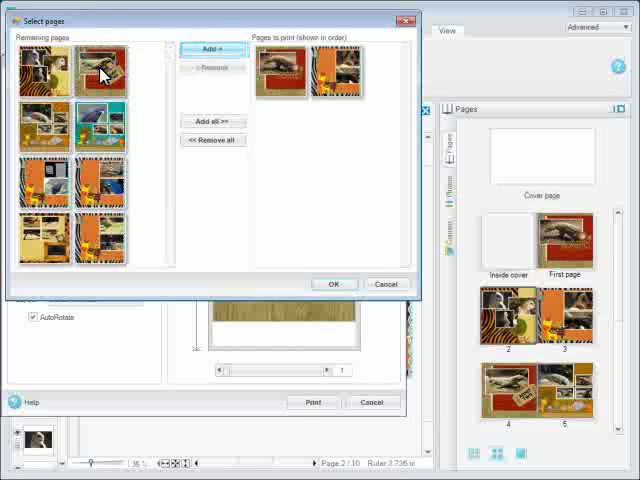
click(211, 48)
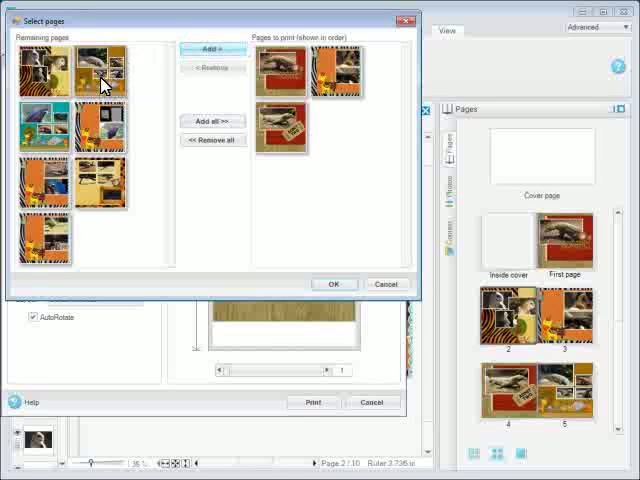
click(211, 50)
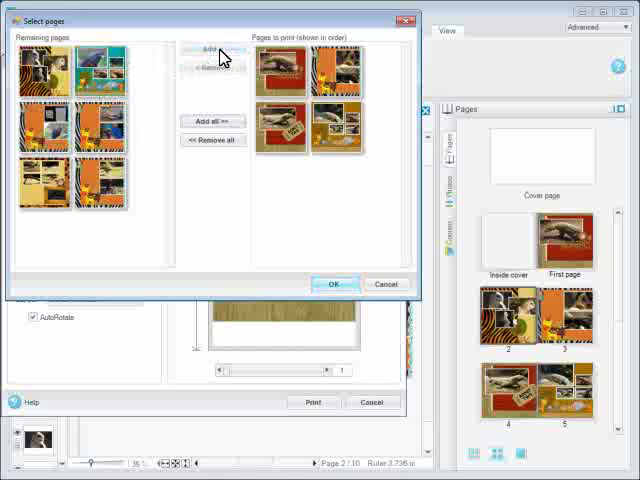
Step: Confirm the four pages, compare Trimmed page, and settle on Full page printing
click(334, 283)
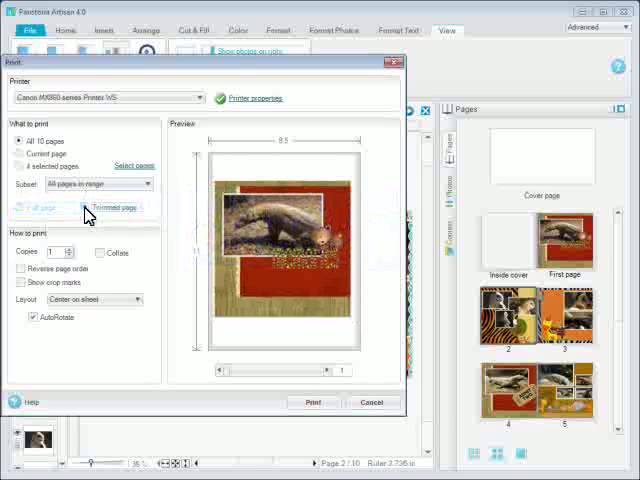
click(26, 207)
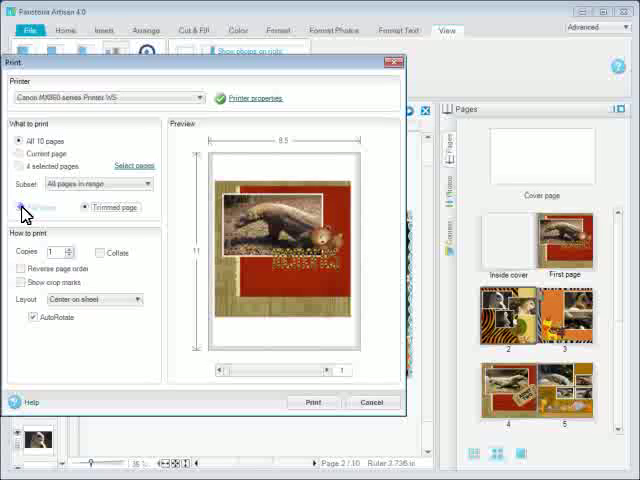
click(23, 207)
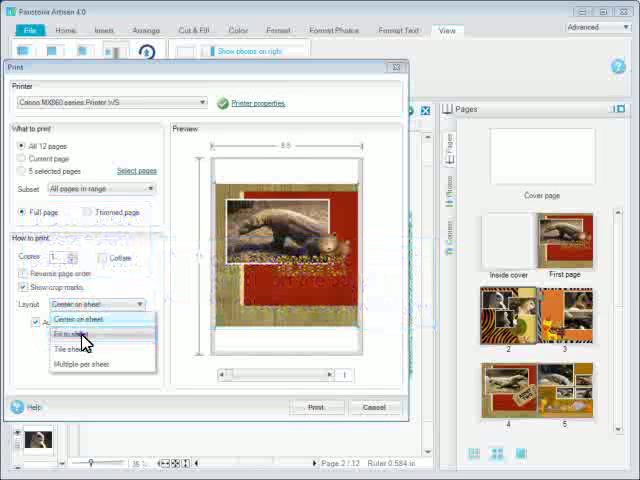
Step: Try Fit to sheet, then Multiple per sheet in a two-by-three grid with page borders shown
click(70, 348)
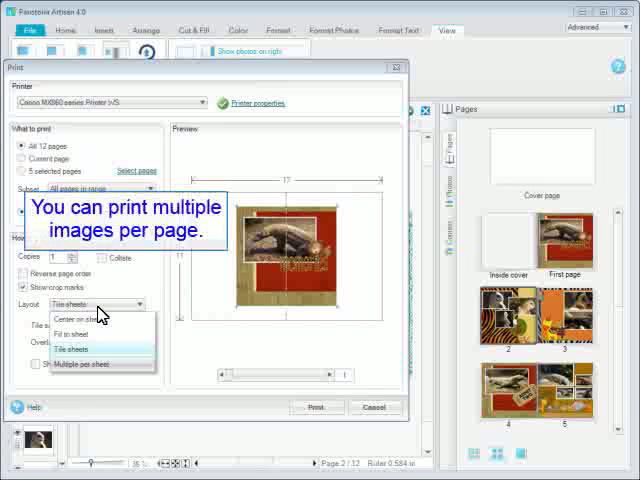
click(75, 359)
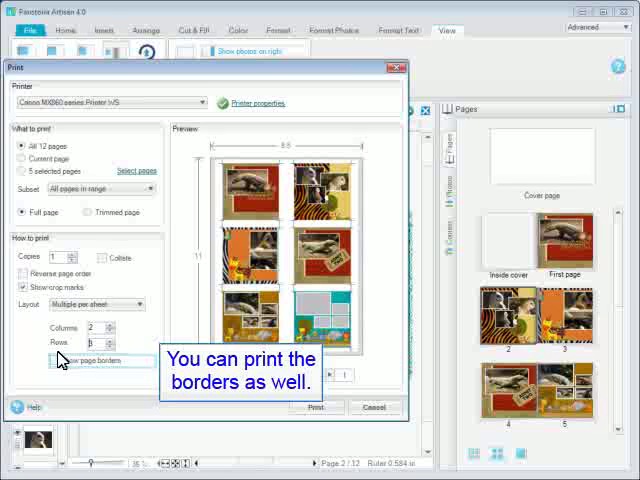
click(372, 407)
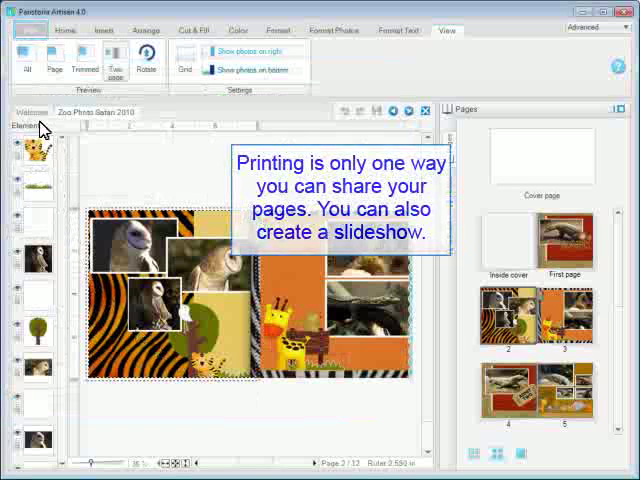
Step: Review the Start Slide Show options with Picture gallery style, then cancel without starting
click(28, 33)
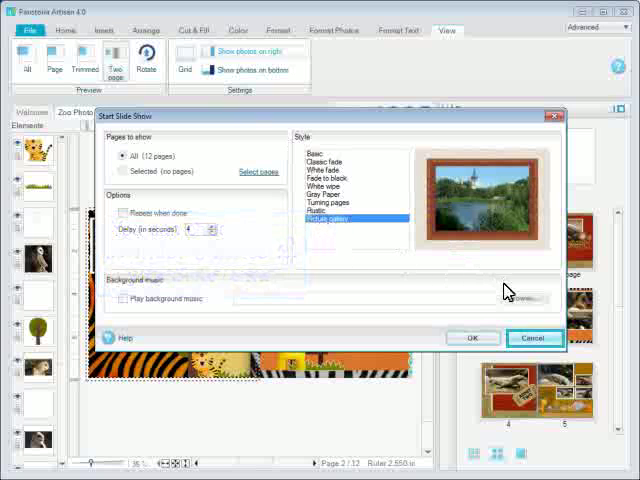
click(534, 338)
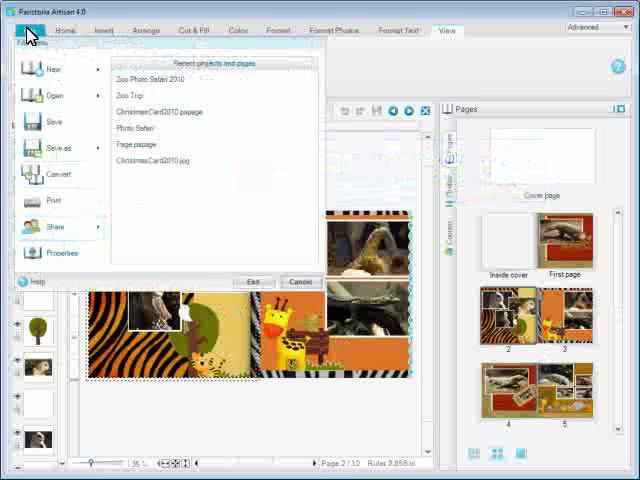
Step: Start a Share at Flickr from the Share options, listing all pages to share
click(55, 227)
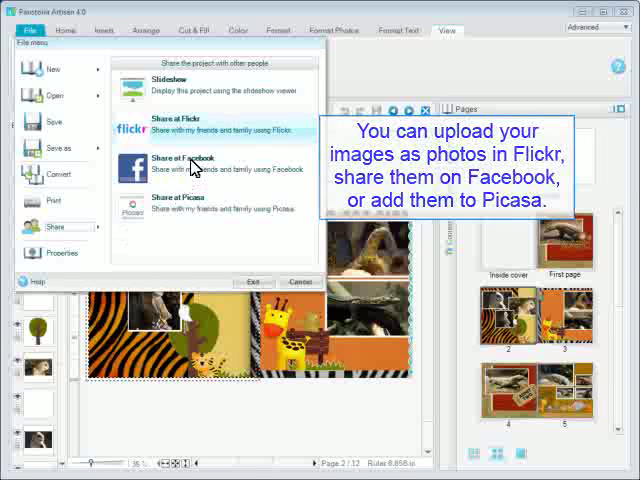
mouse_move(200, 133)
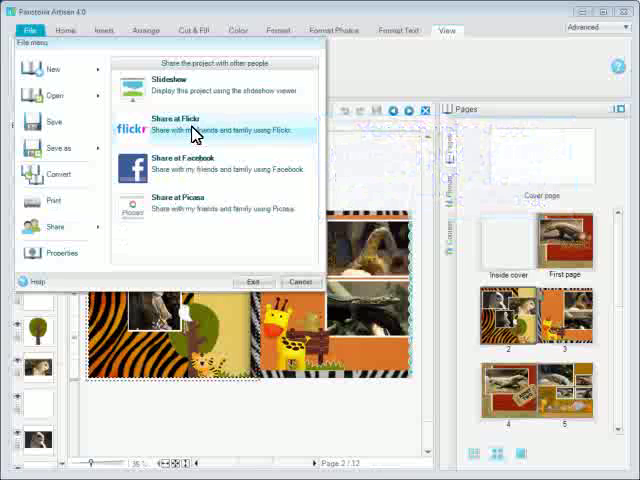
click(188, 128)
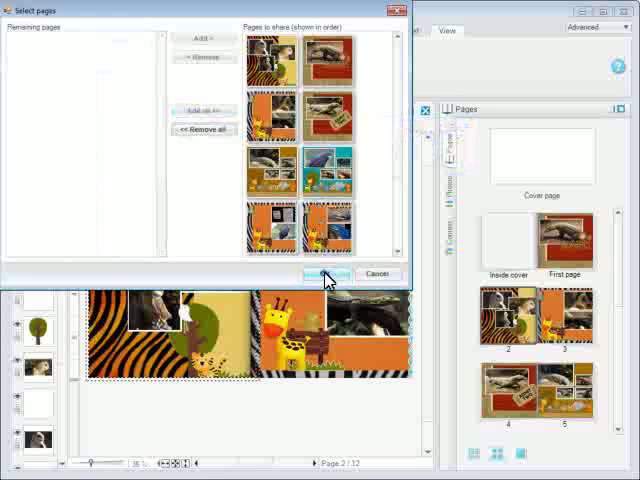
Step: Confirm all pages and start uploading them to the Cincinnati Zoo Photo Safari photoset
click(324, 273)
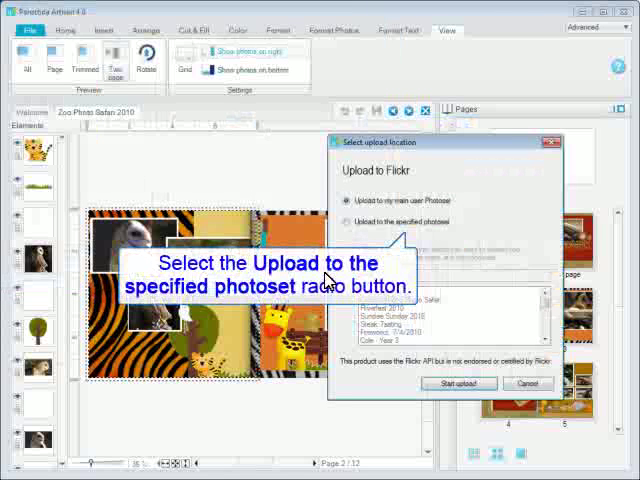
click(349, 221)
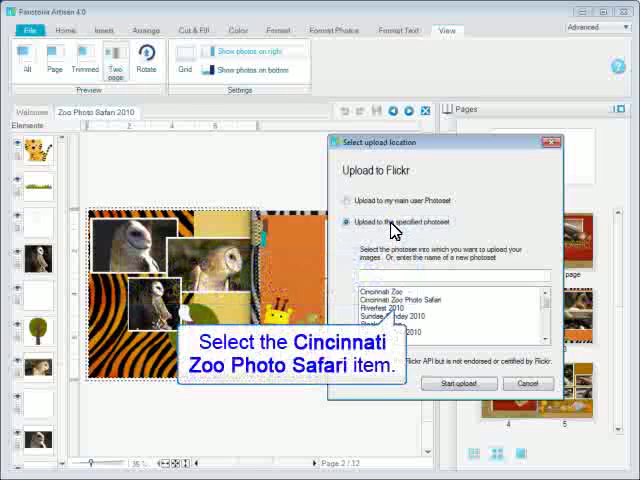
click(410, 309)
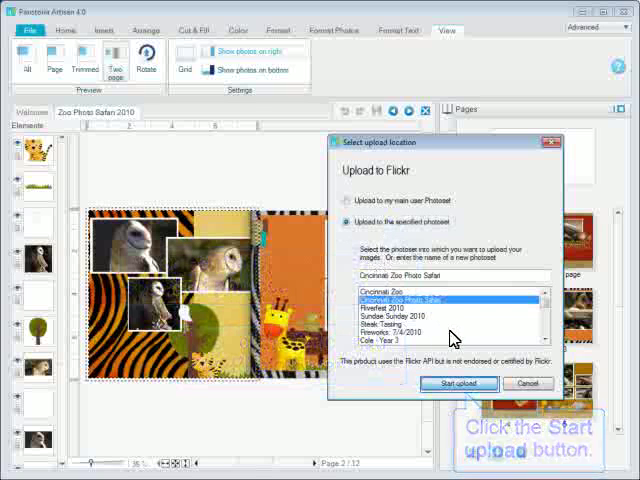
click(456, 384)
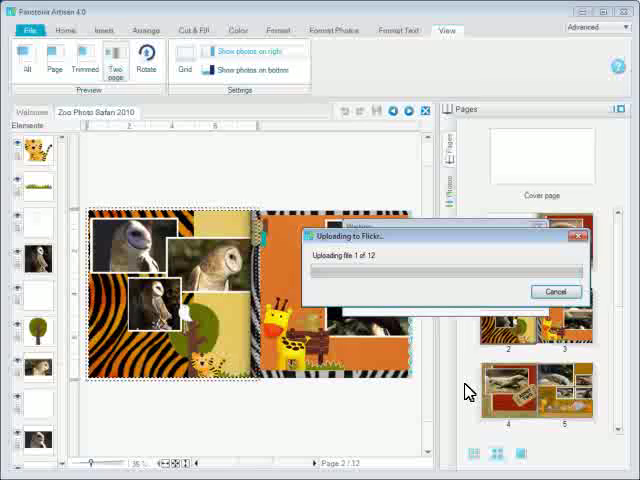